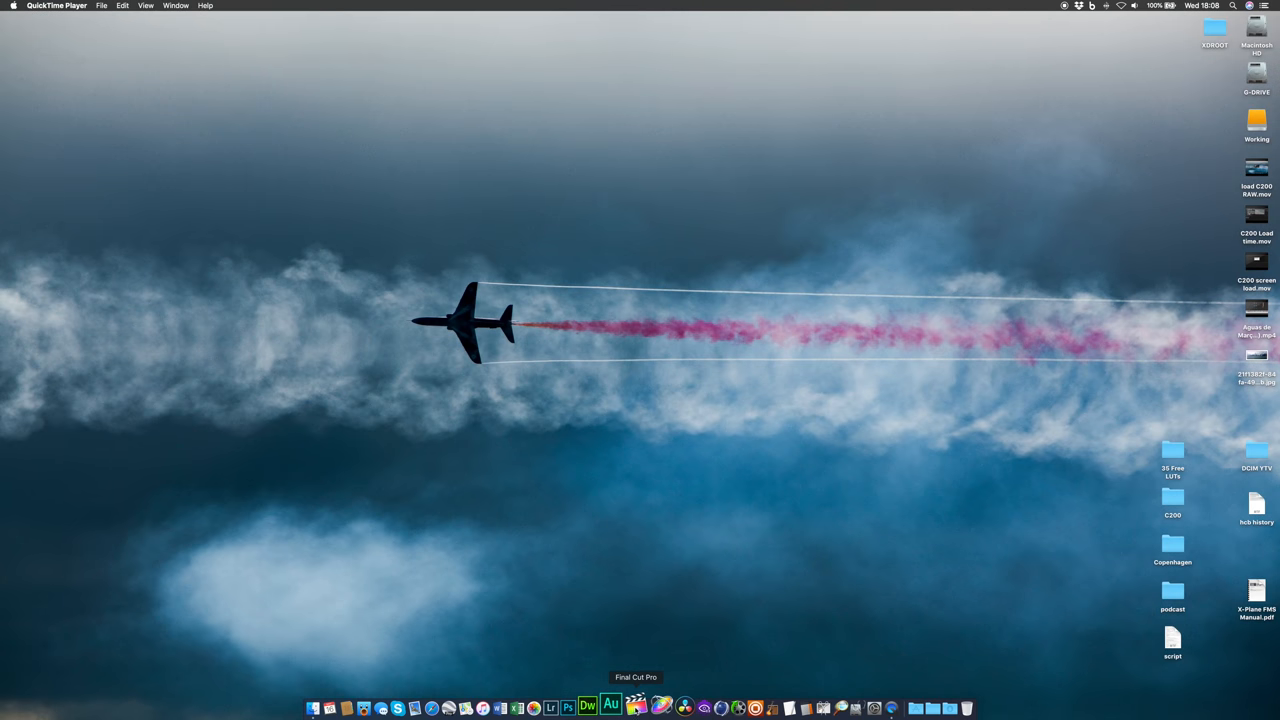
pyautogui.moveTo(548, 562)
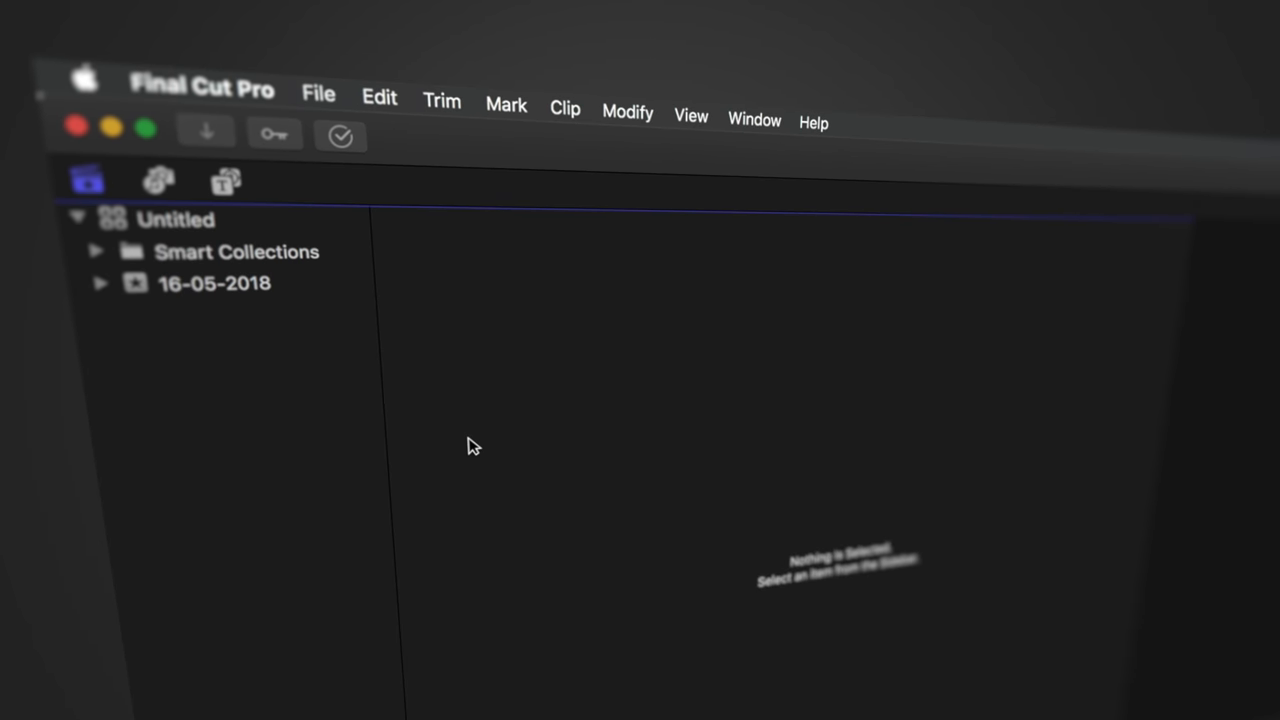
pyautogui.moveTo(190, 236)
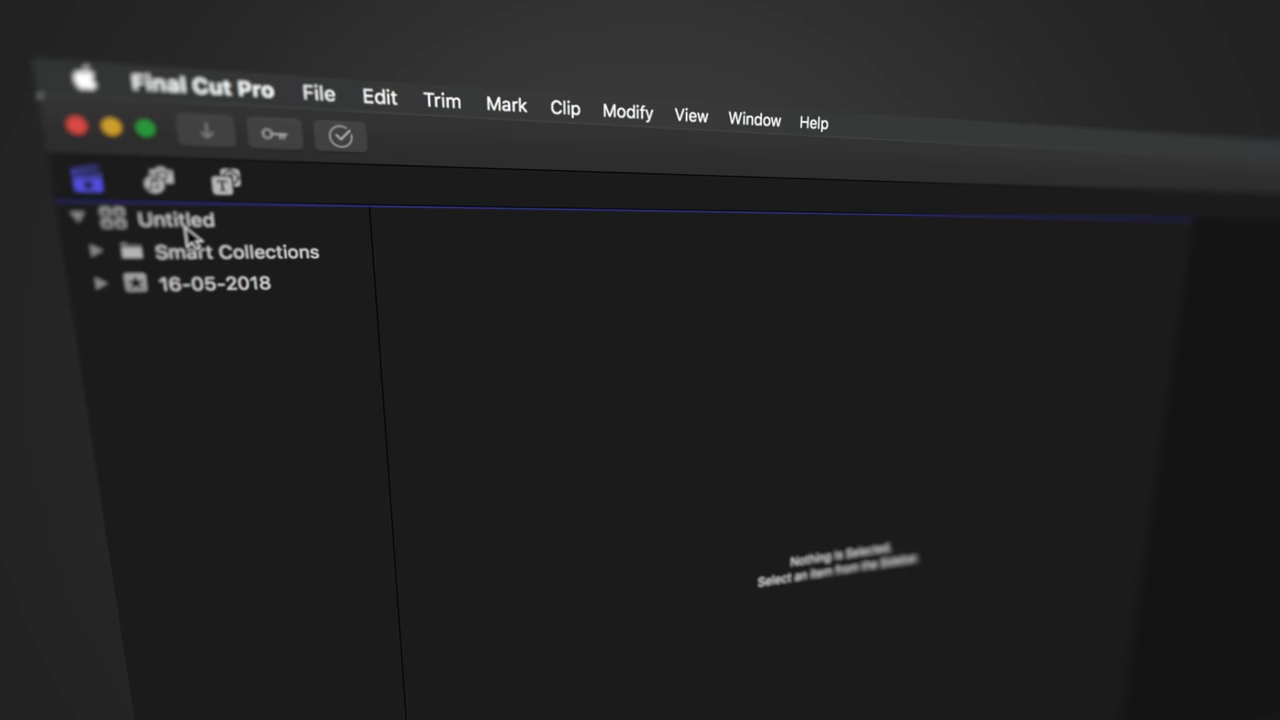
# Save a new library named C200 RAW into the Final Cut Pro folder on G-DRIVE
pyautogui.click(318, 94)
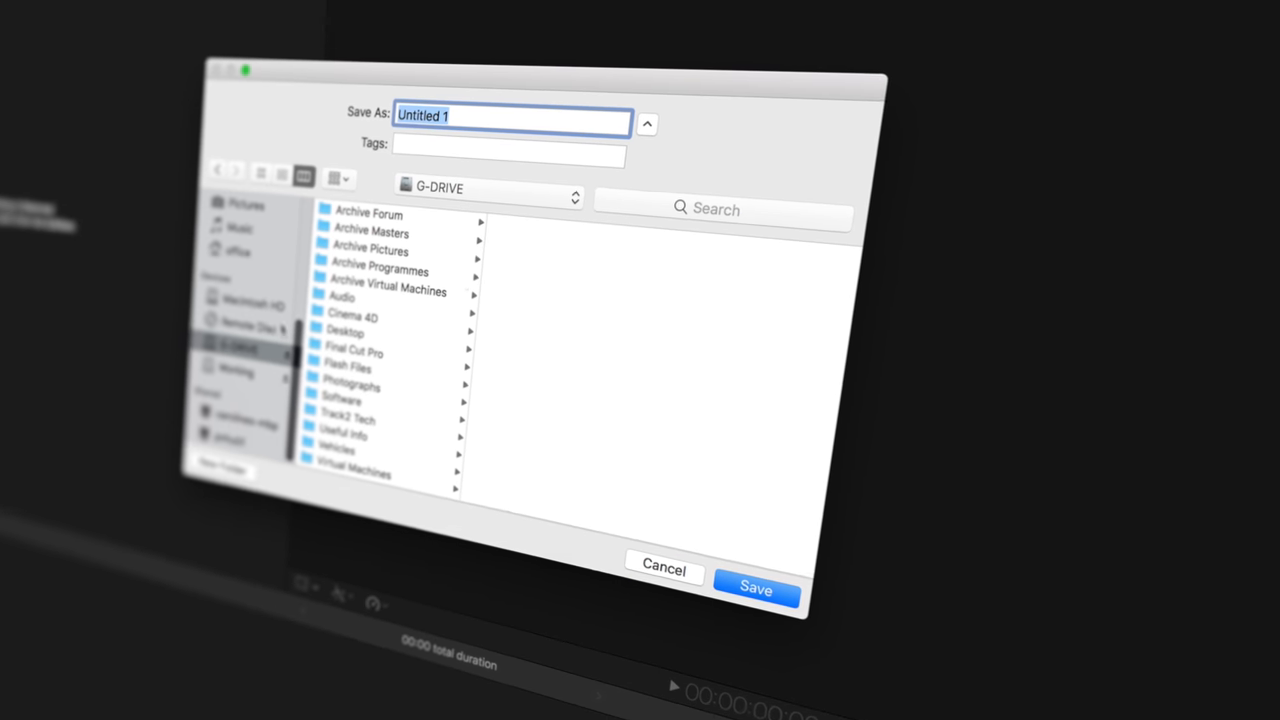
pyautogui.scroll(-3)
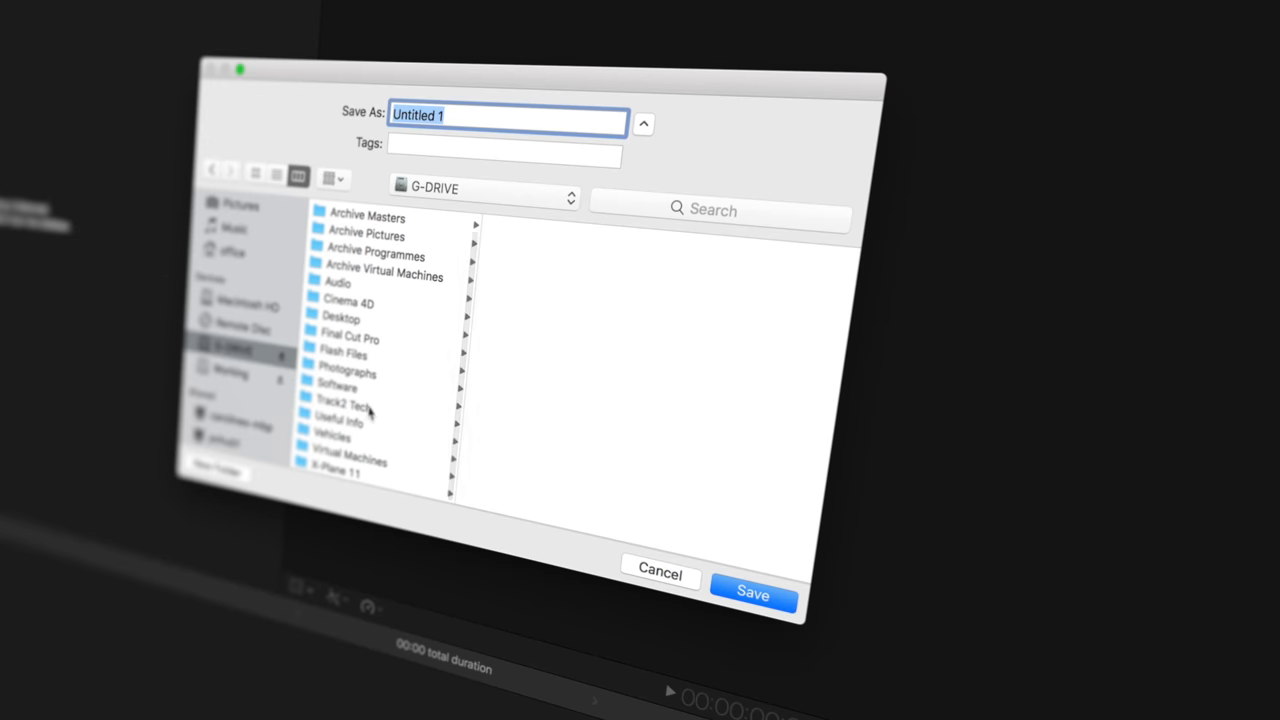
pyautogui.click(348, 340)
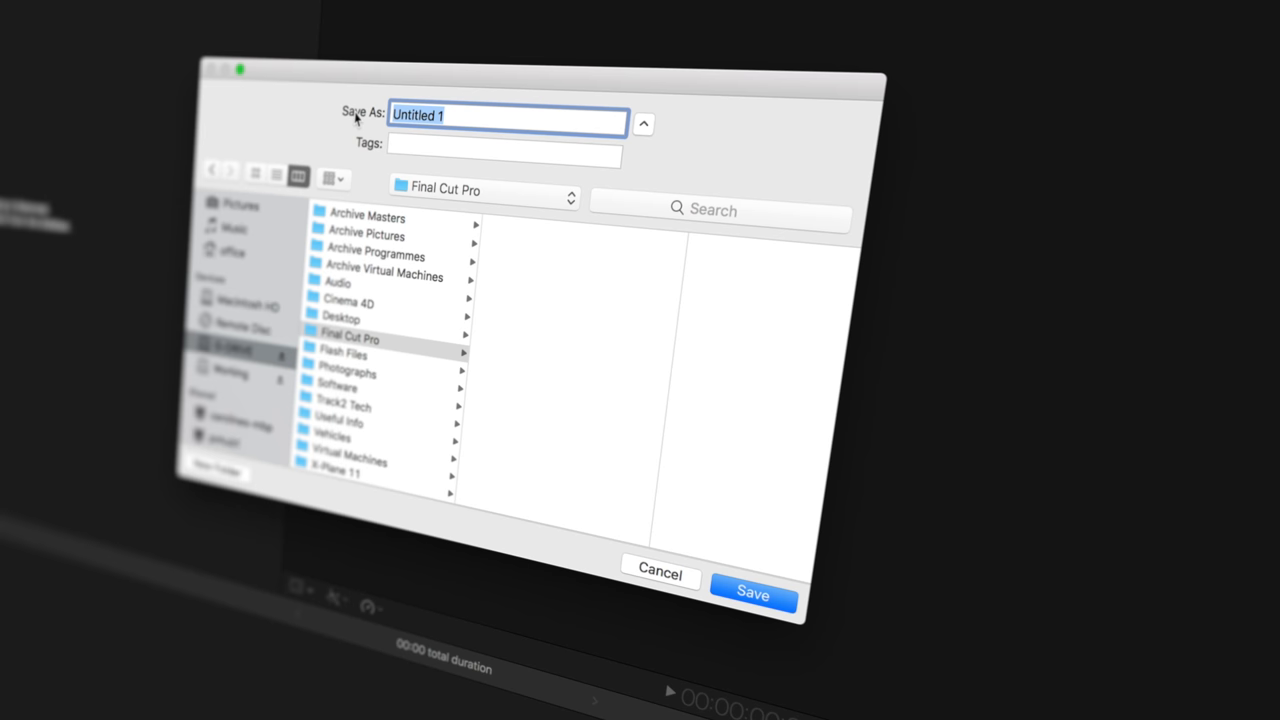
pyautogui.write('C200')
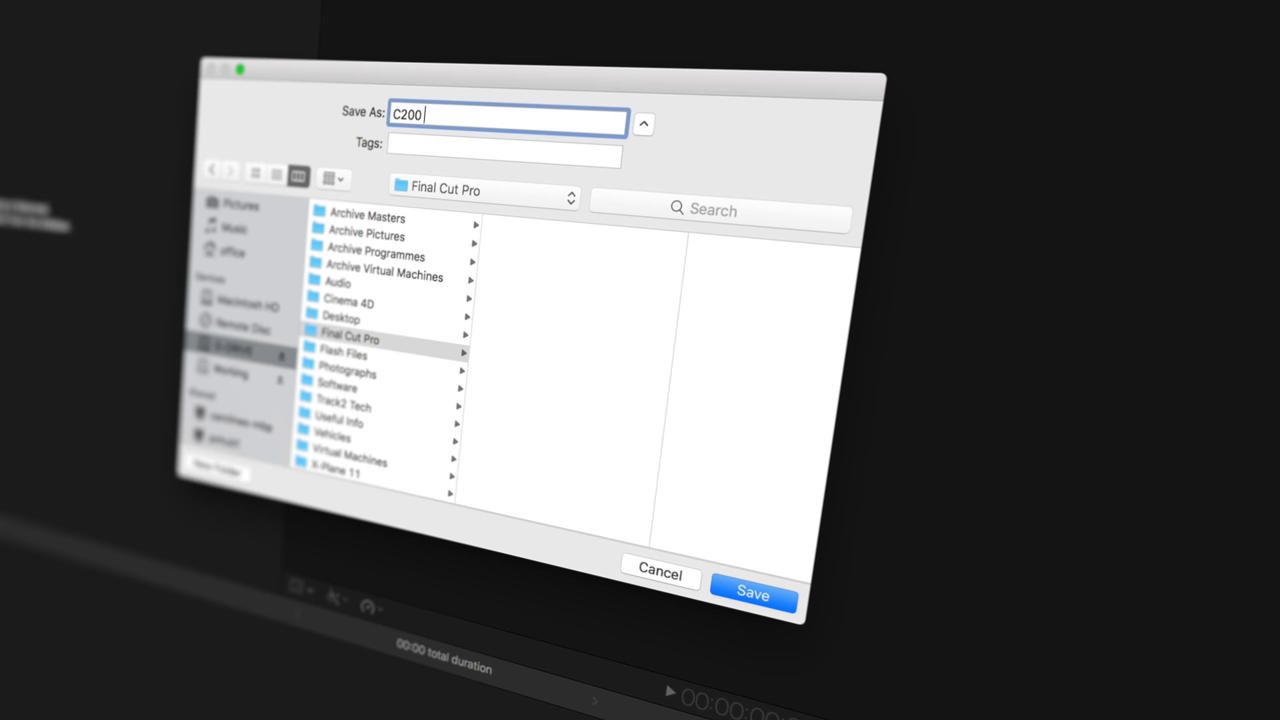
pyautogui.write('RAW')
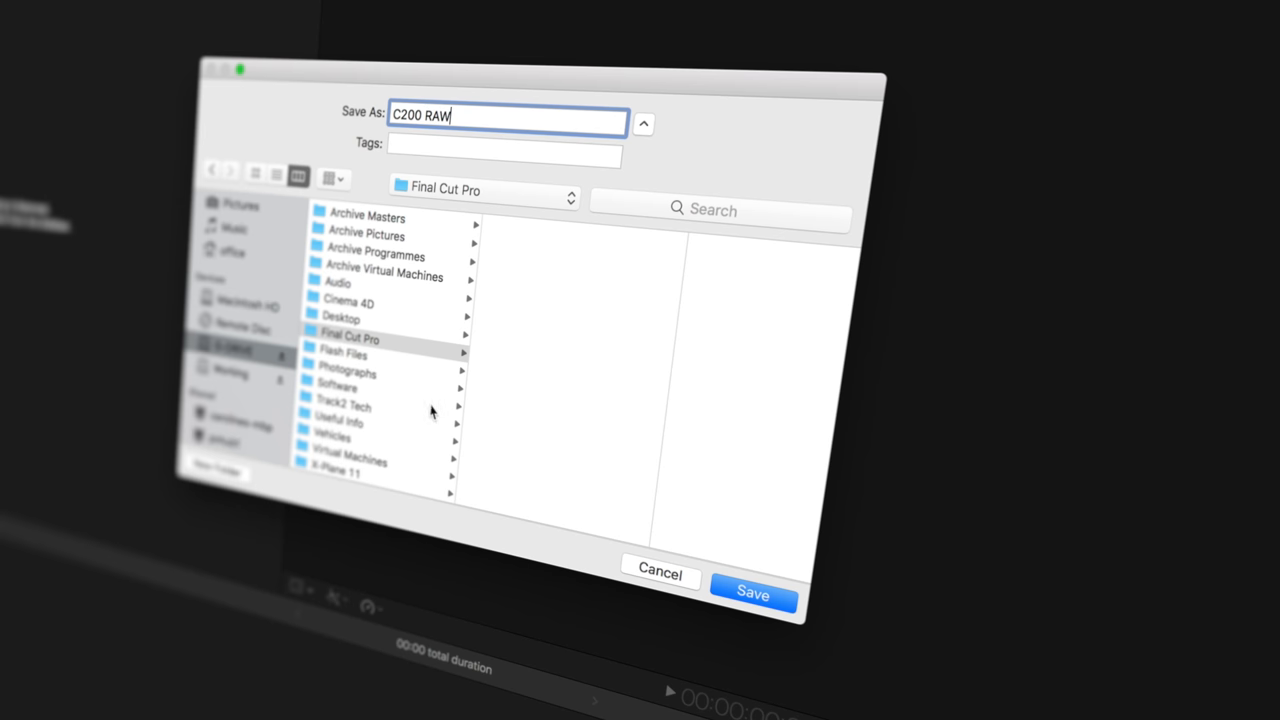
pyautogui.click(752, 596)
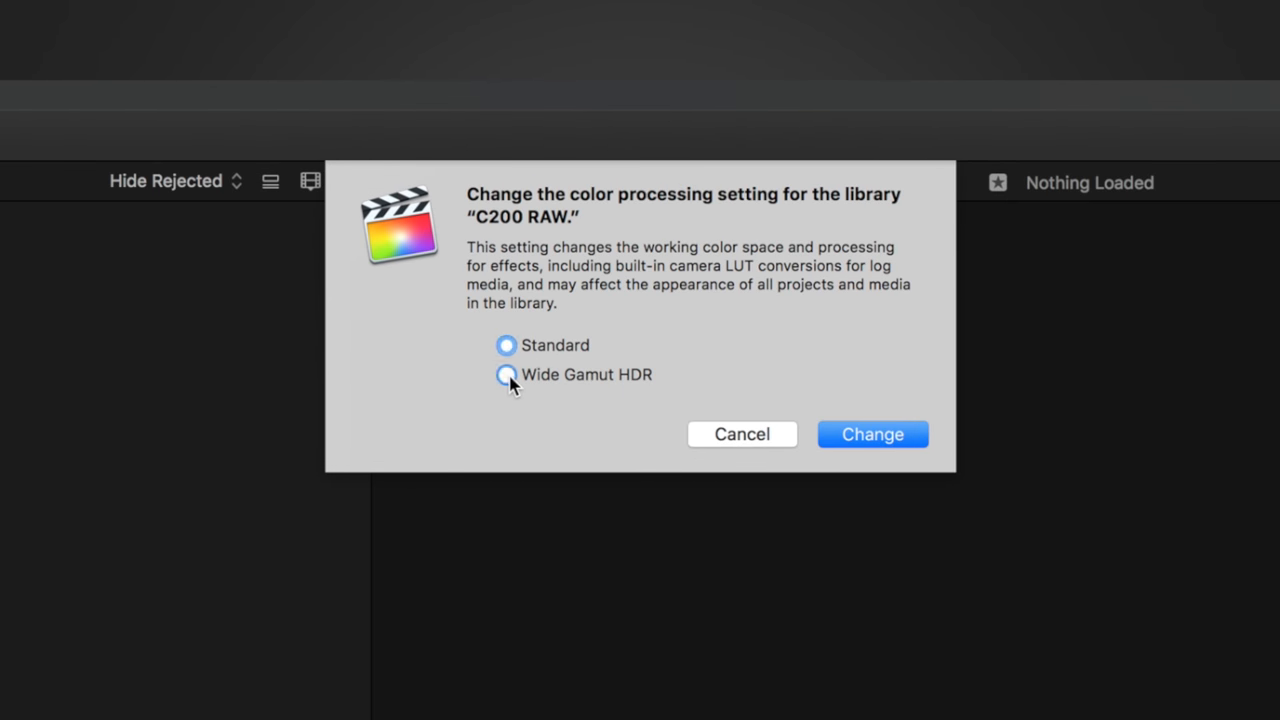
# Switch the library's colour processing to Wide Gamut HDR and apply the change
pyautogui.click(508, 376)
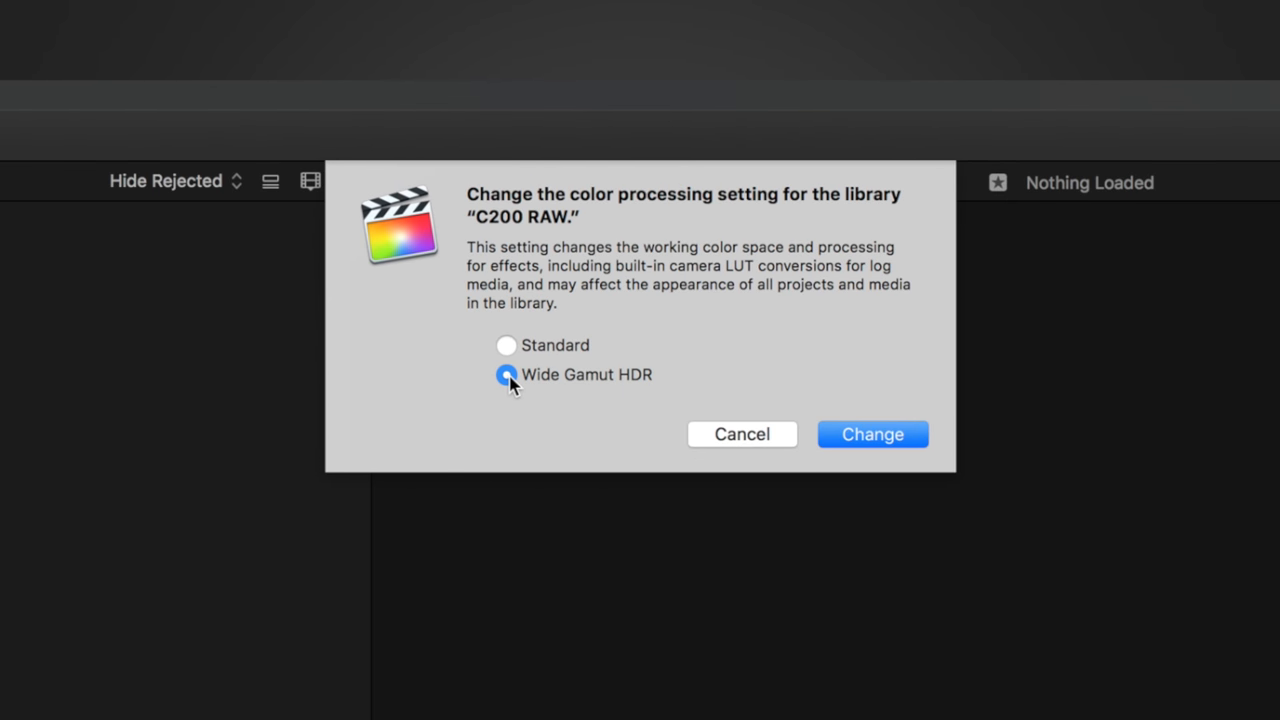
pyautogui.moveTo(872, 434)
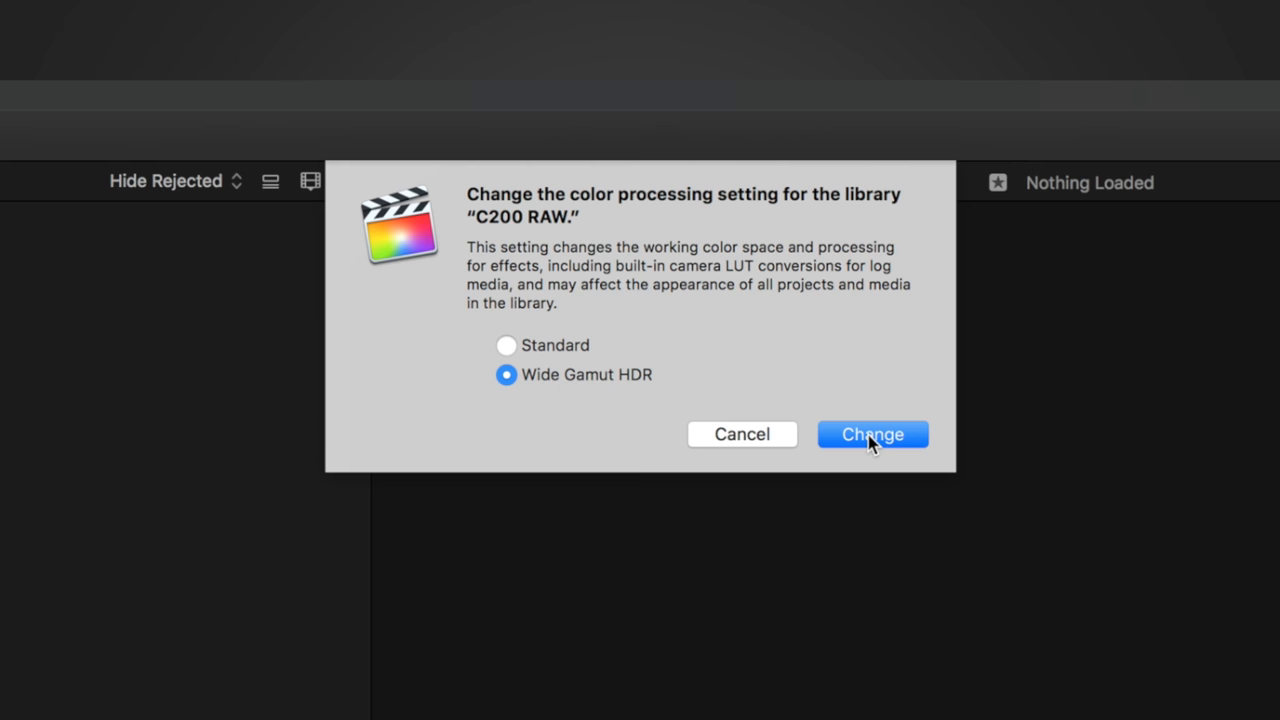
pyautogui.click(872, 434)
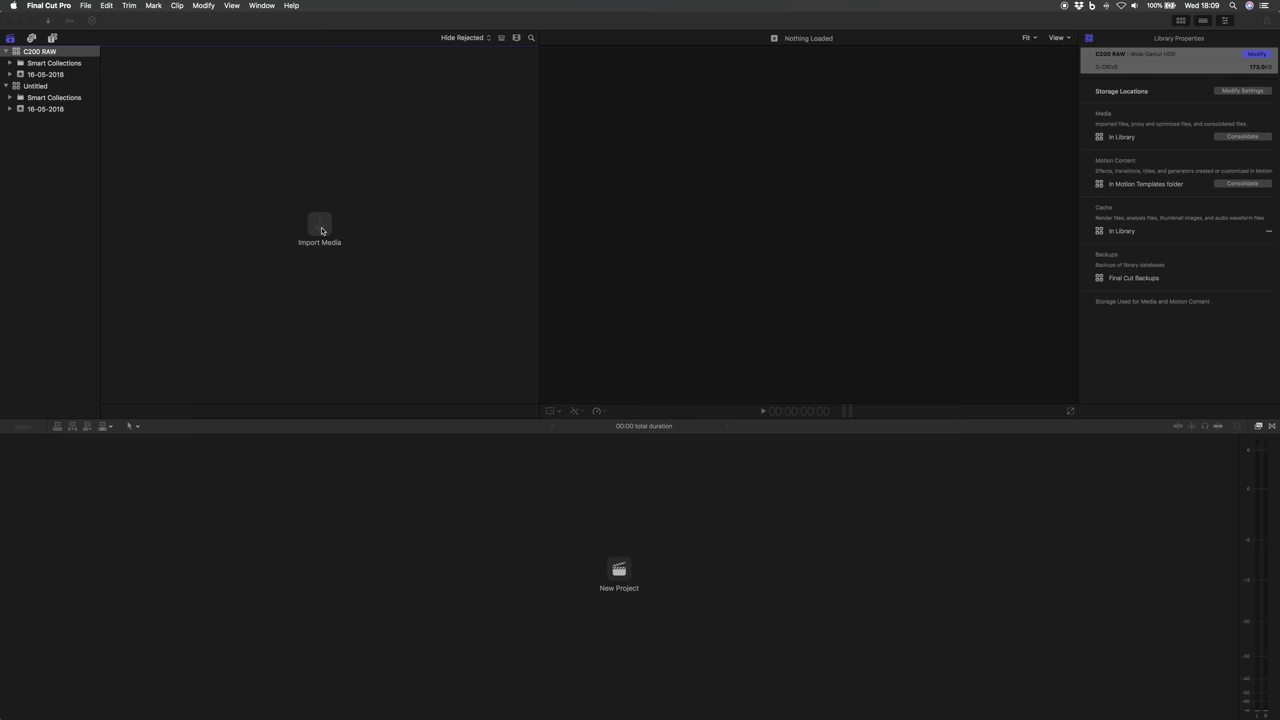
# Import all clips from the Working location, copying the files into the library
pyautogui.click(320, 230)
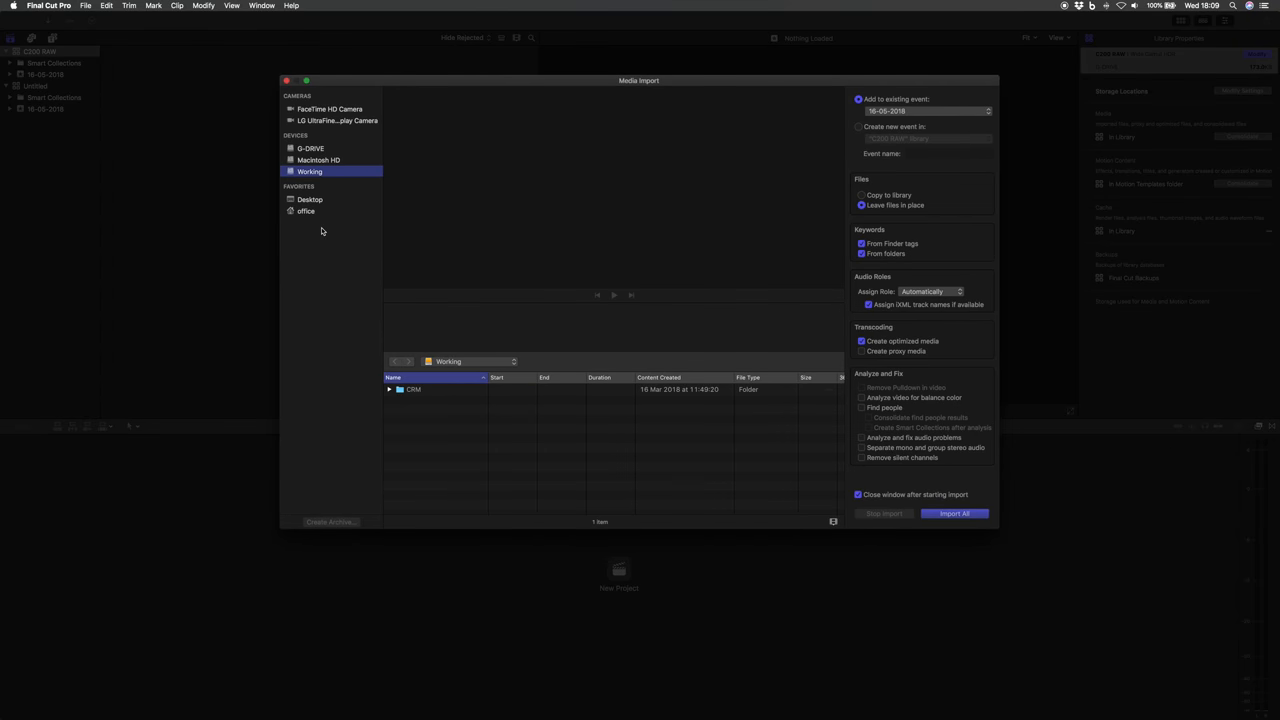
pyautogui.click(412, 388)
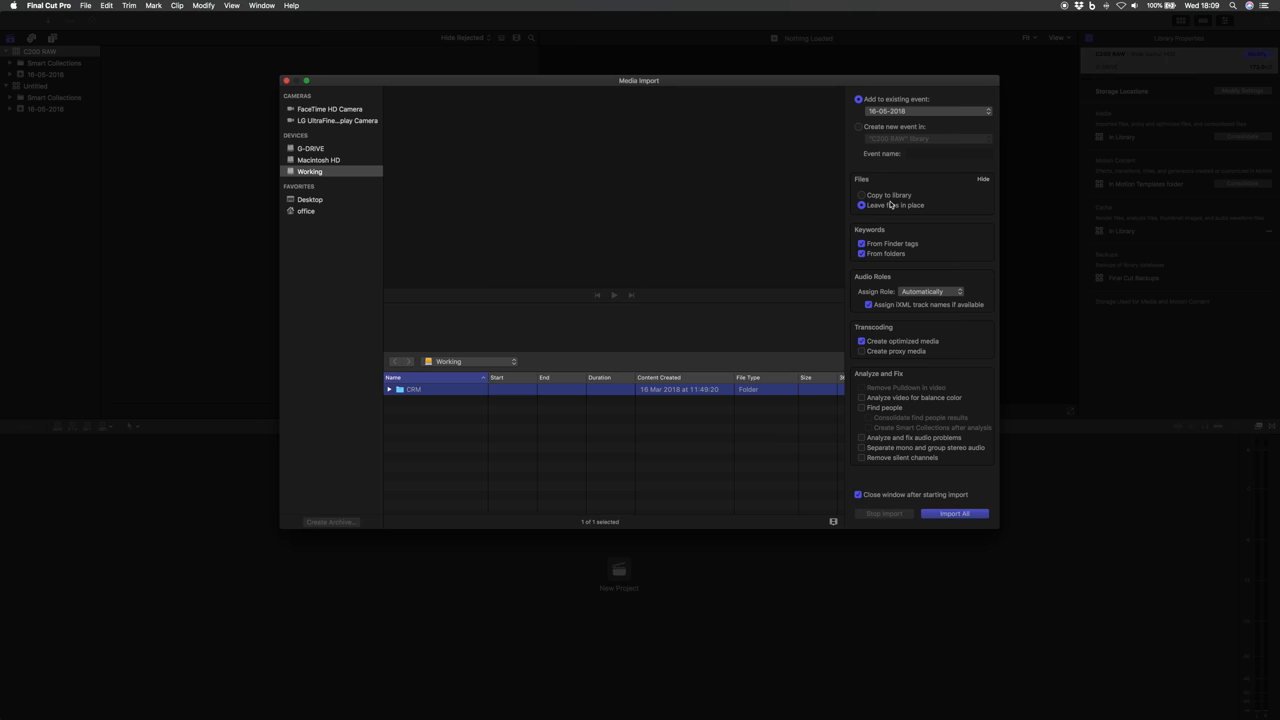
pyautogui.moveTo(862, 204)
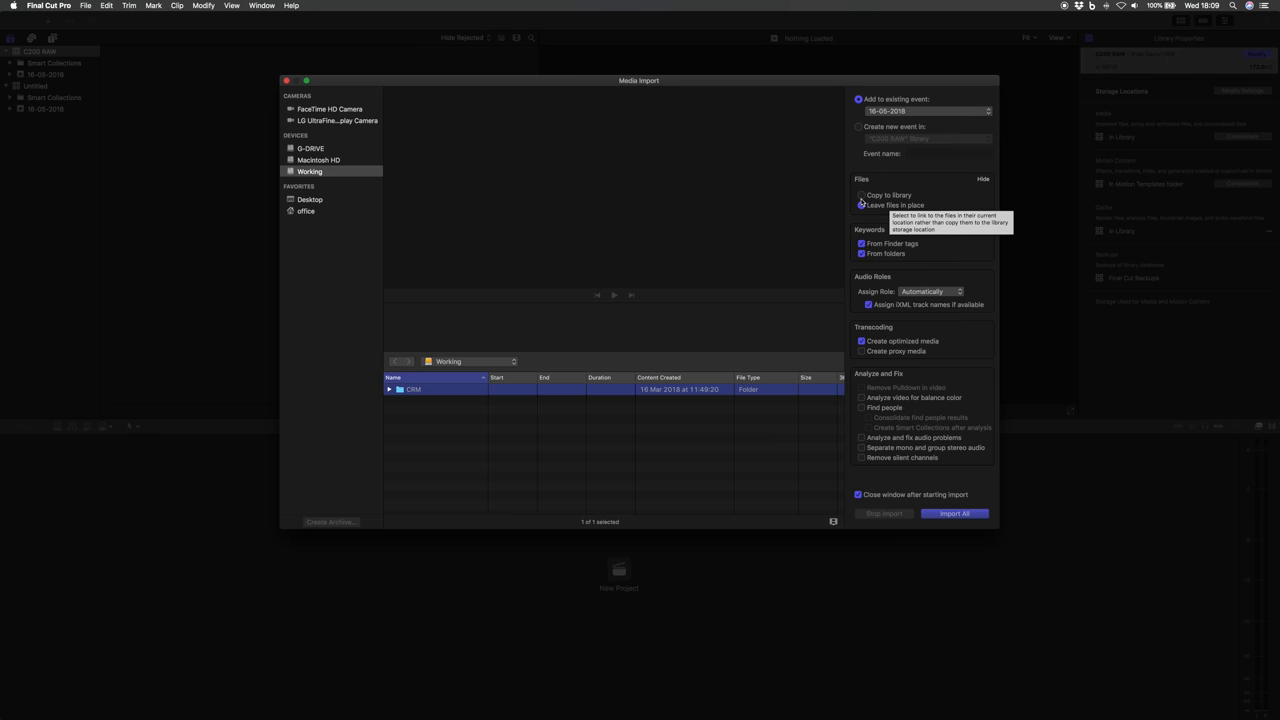
pyautogui.click(860, 196)
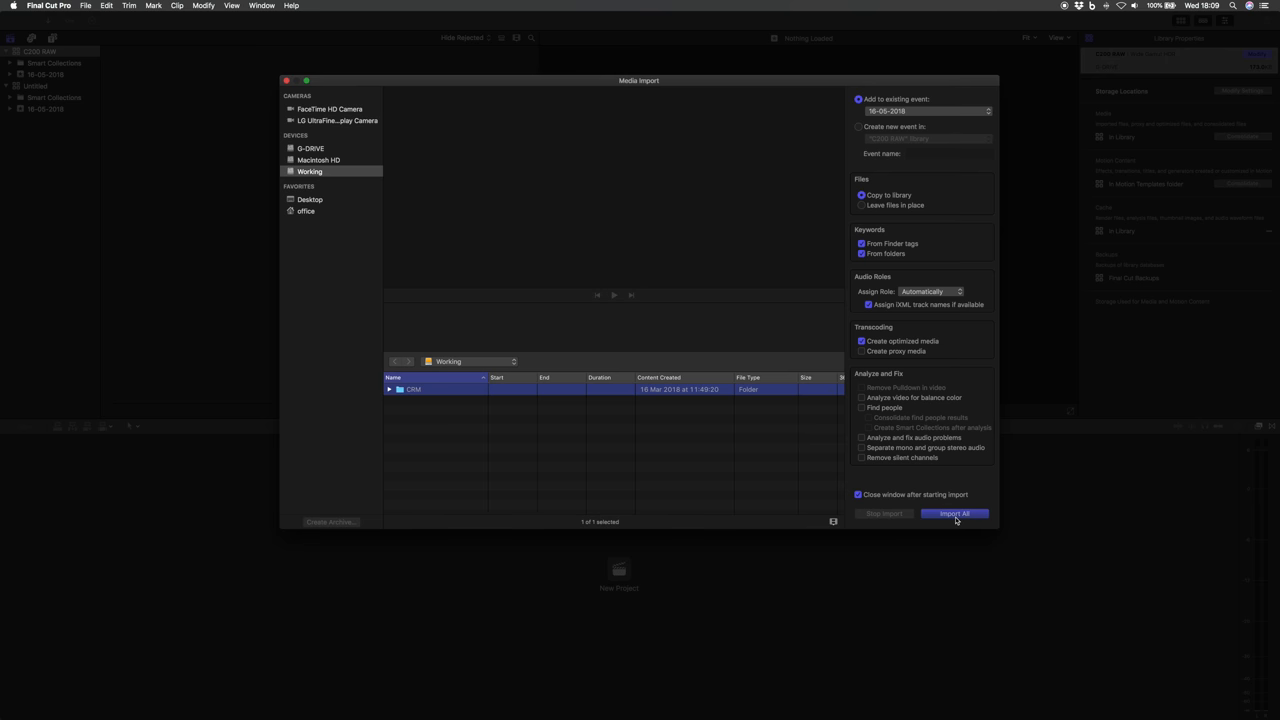
pyautogui.click(952, 512)
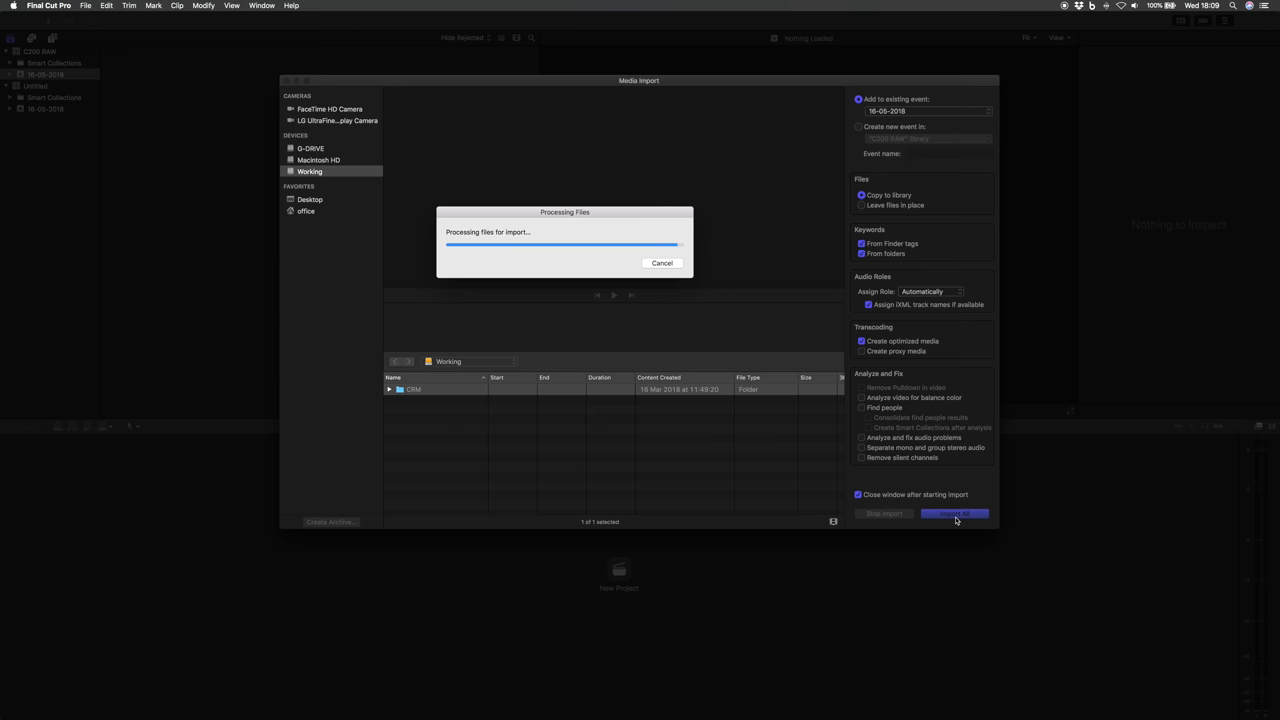
pyautogui.click(952, 512)
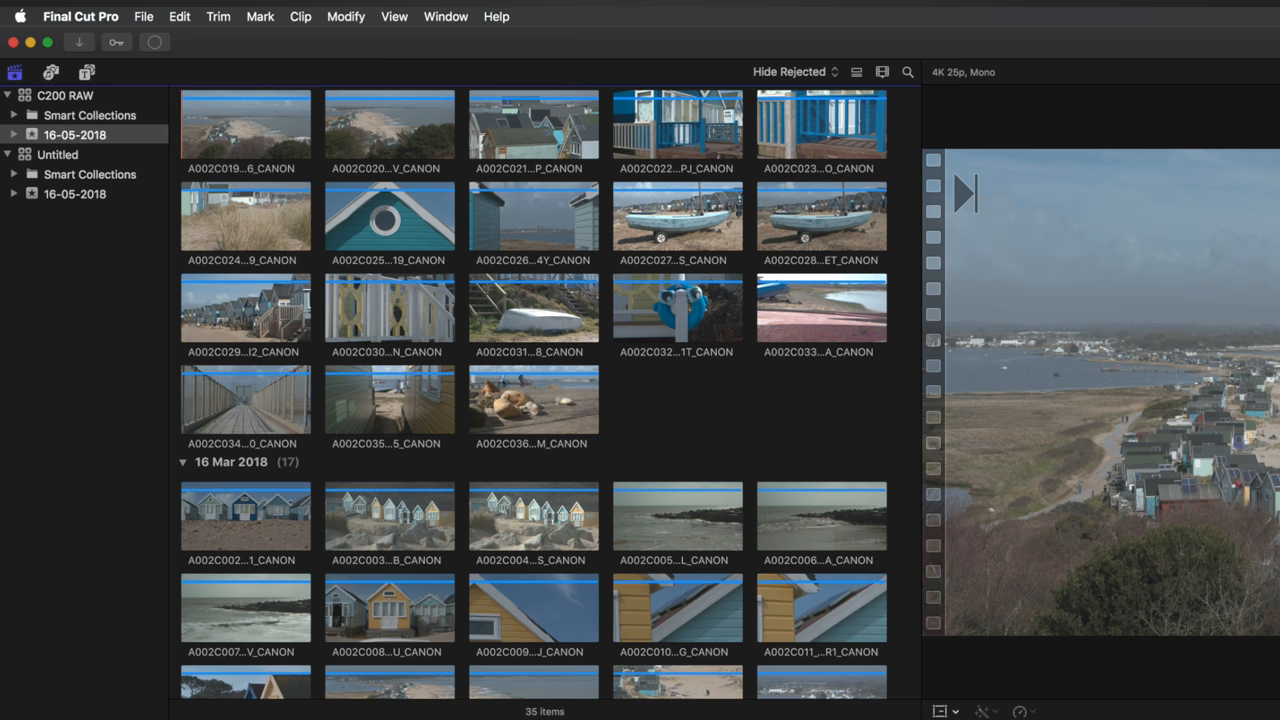
pyautogui.scroll(-3)
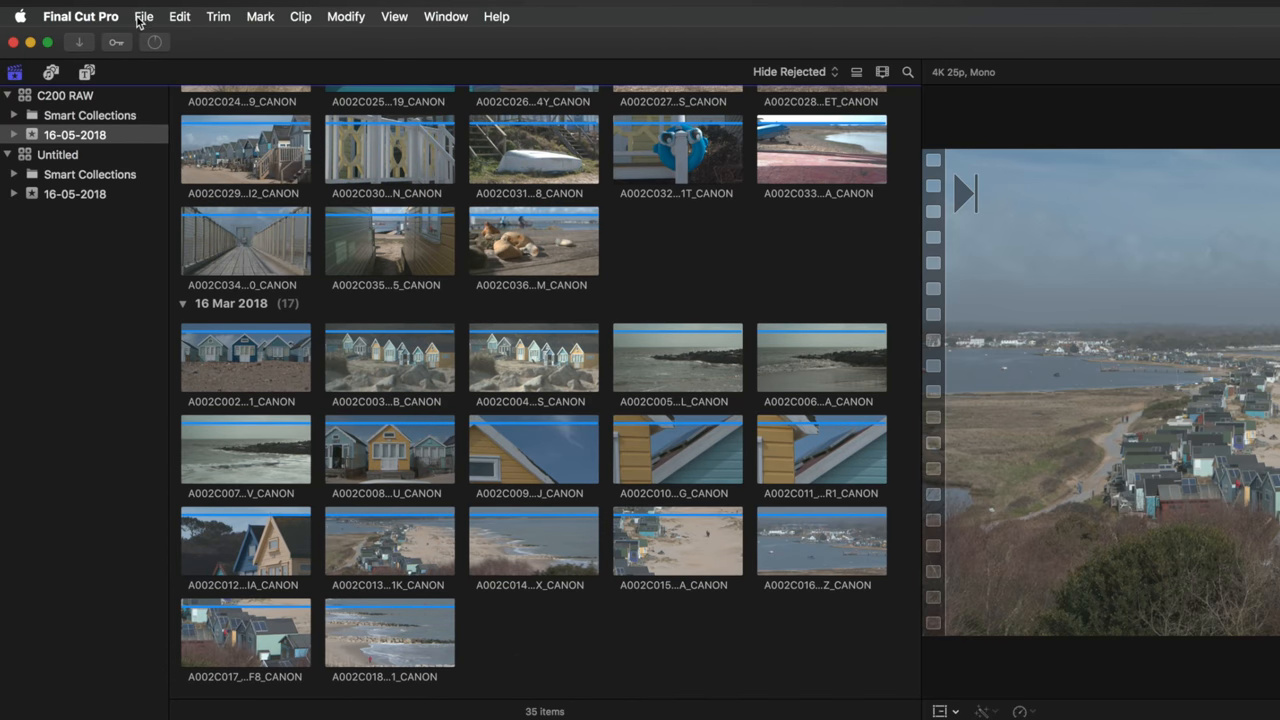
# Start a new project named Beach Huts, keeping the Standard - Rec. 709 colour space
pyautogui.click(144, 16)
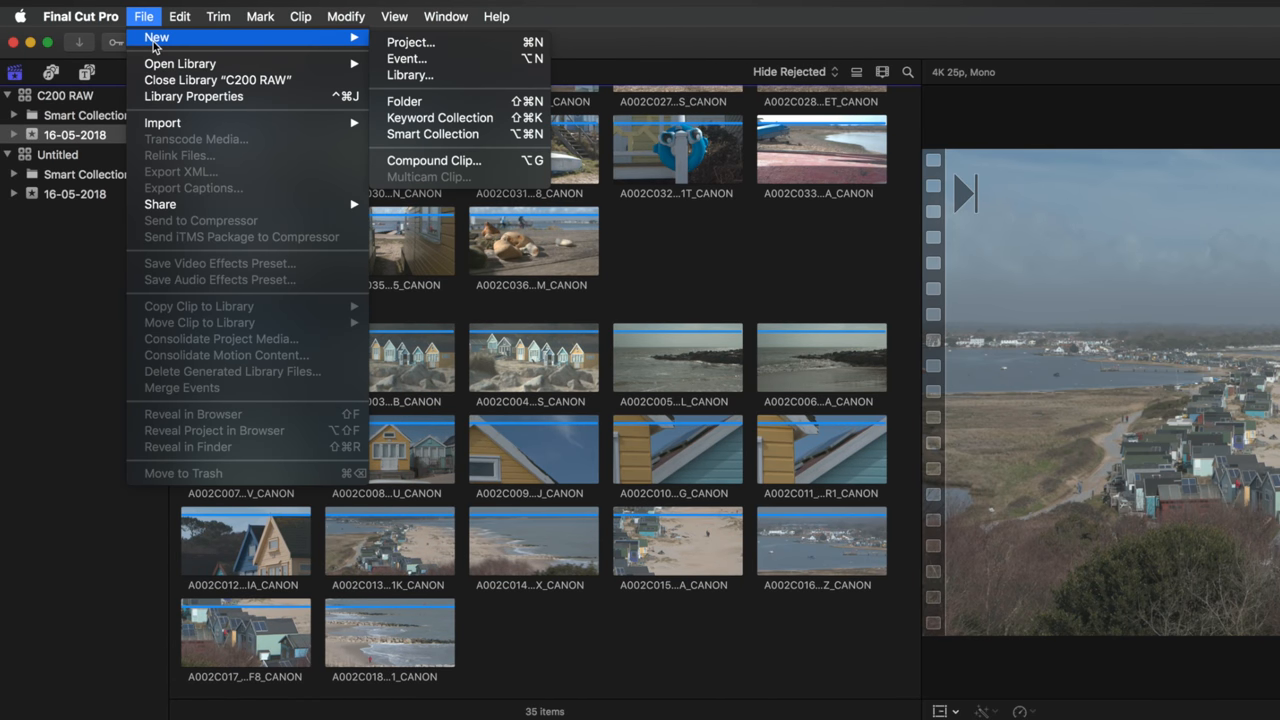
pyautogui.click(410, 42)
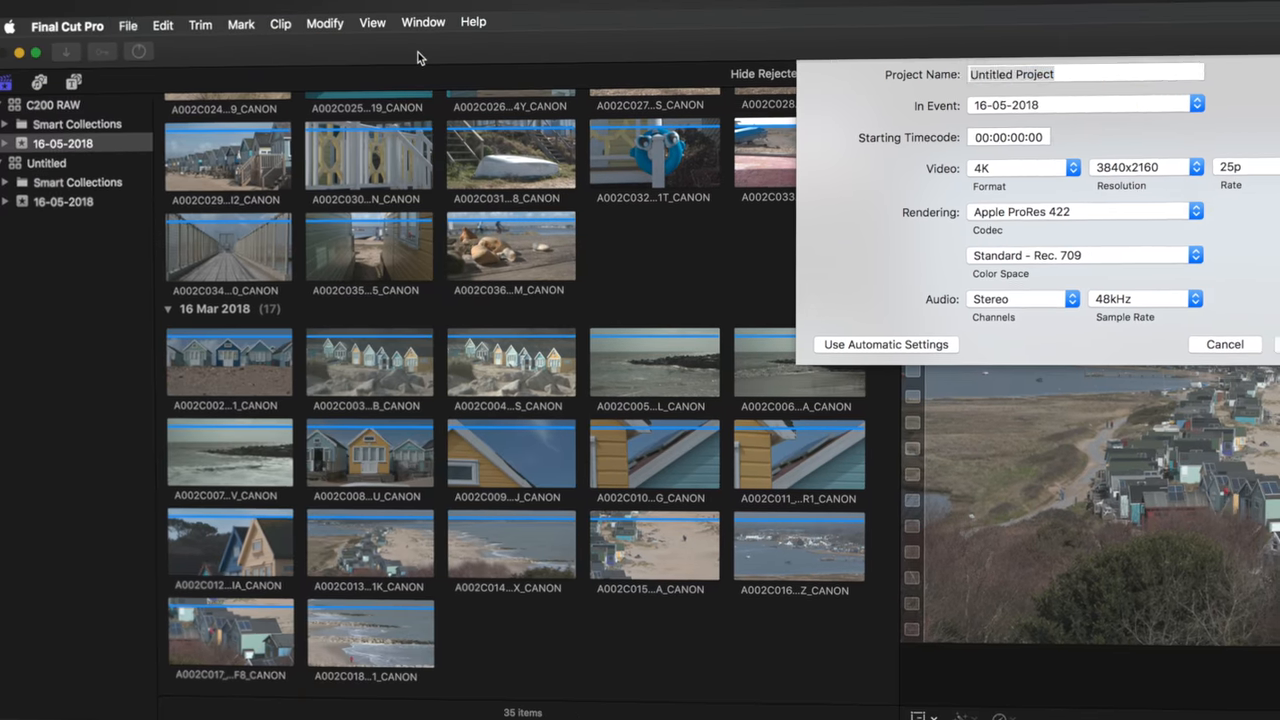
pyautogui.write('B')
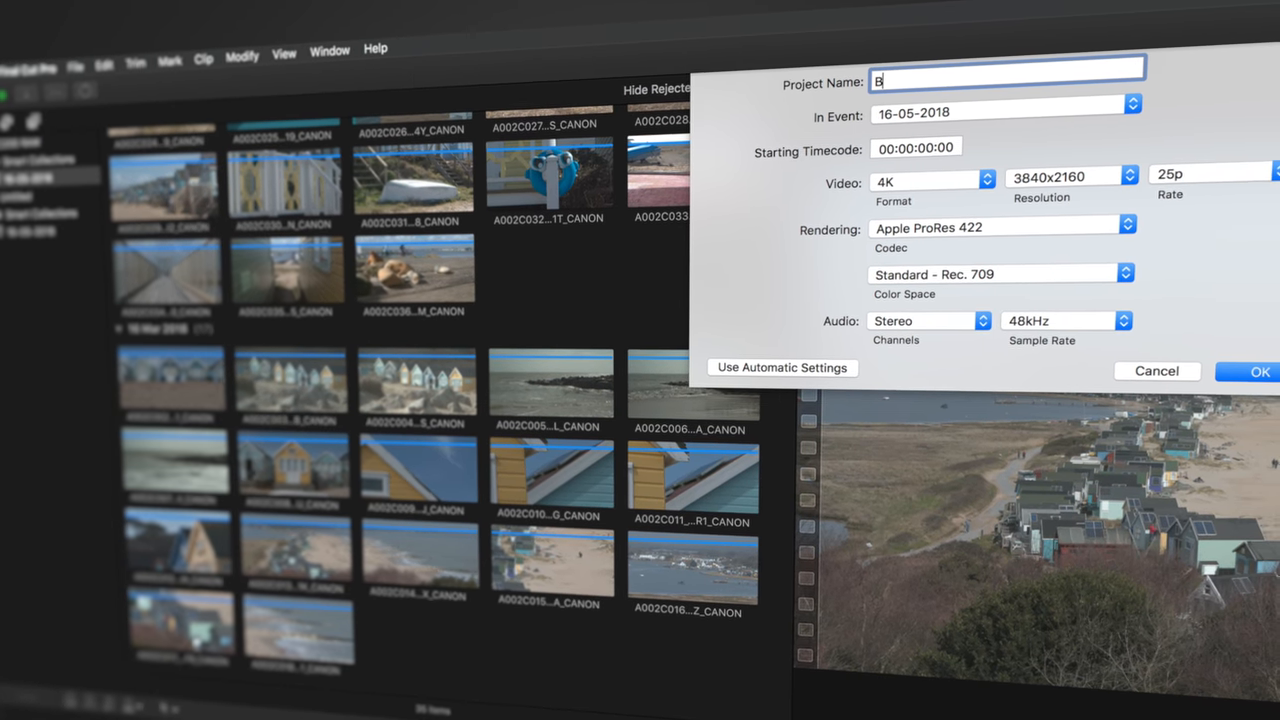
pyautogui.write('each Huts')
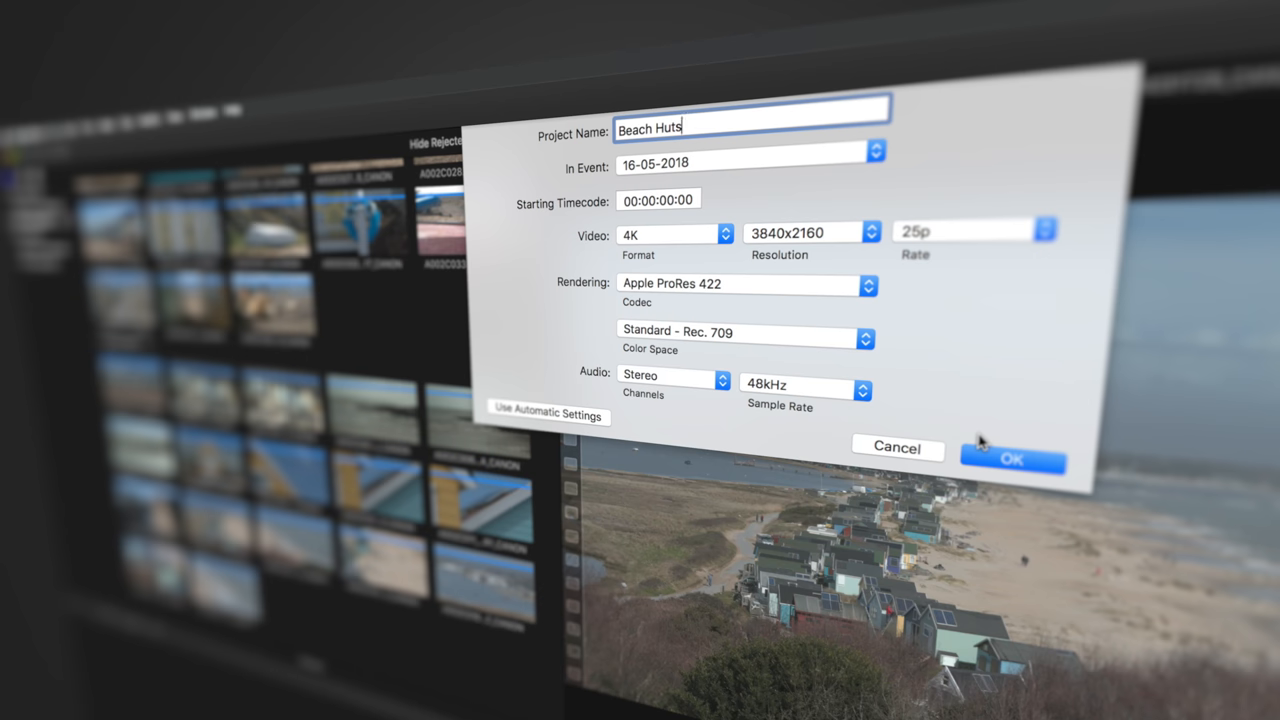
pyautogui.click(744, 338)
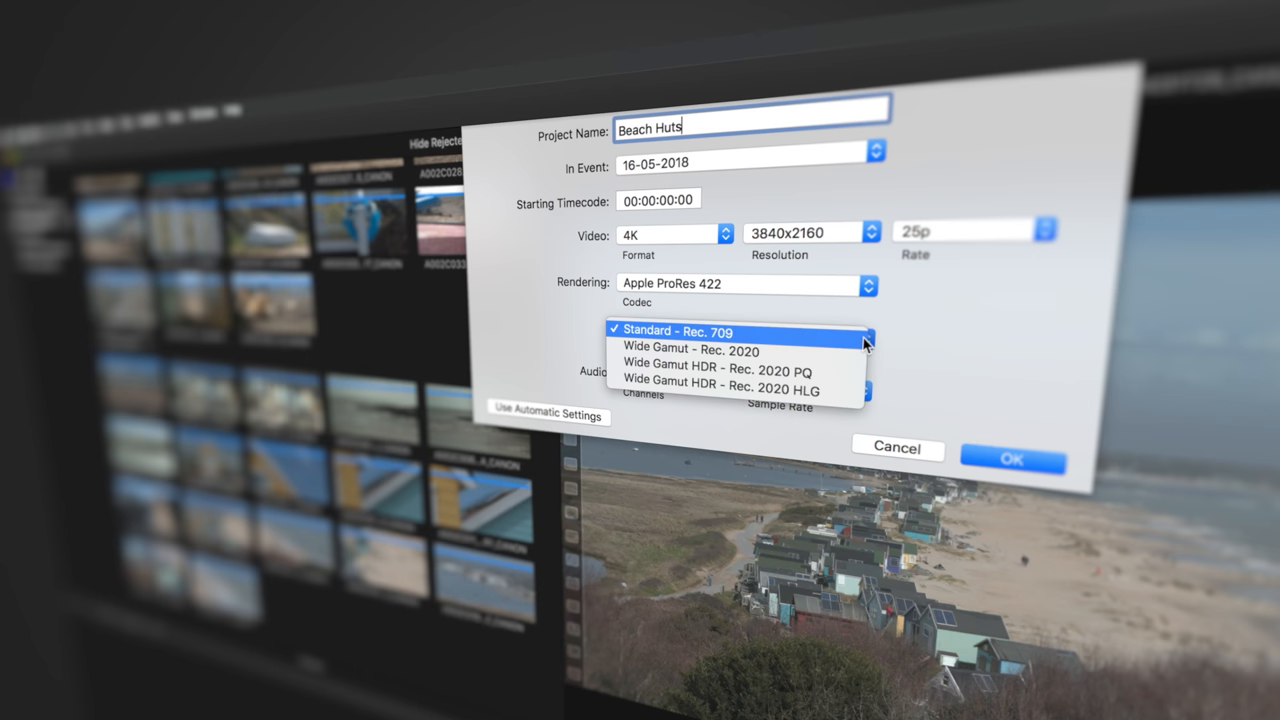
pyautogui.moveTo(724, 340)
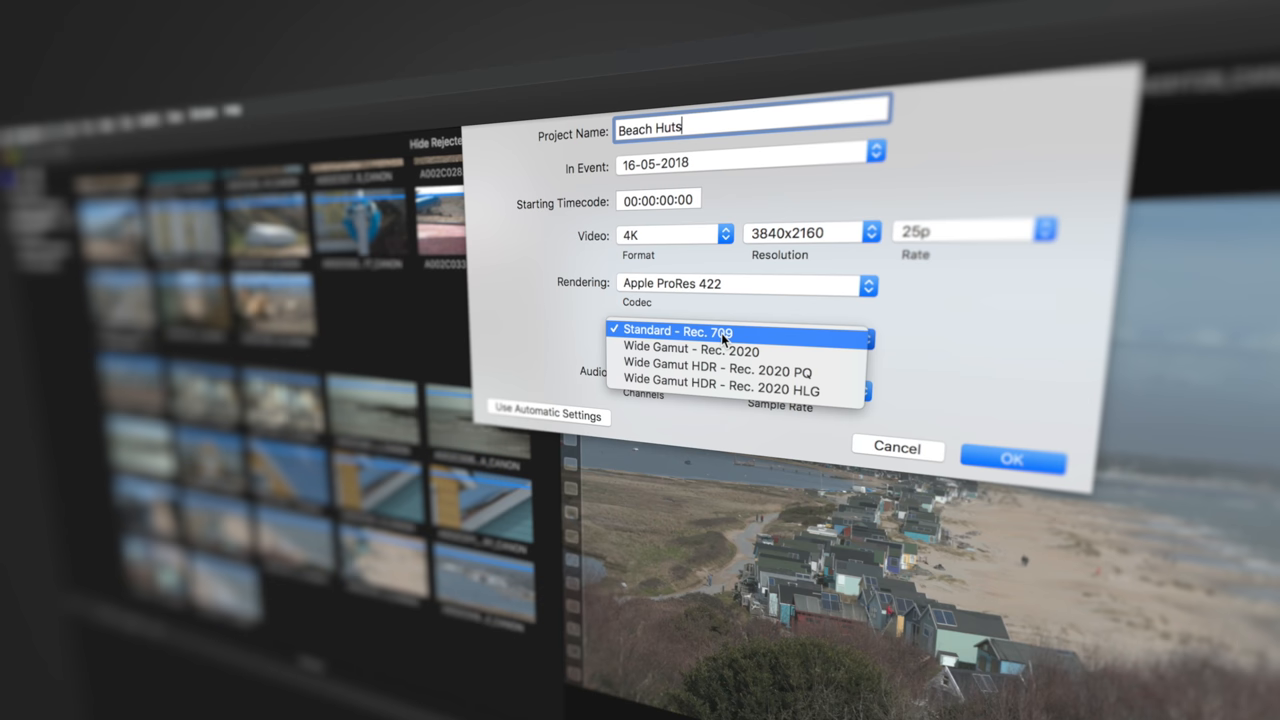
pyautogui.click(676, 332)
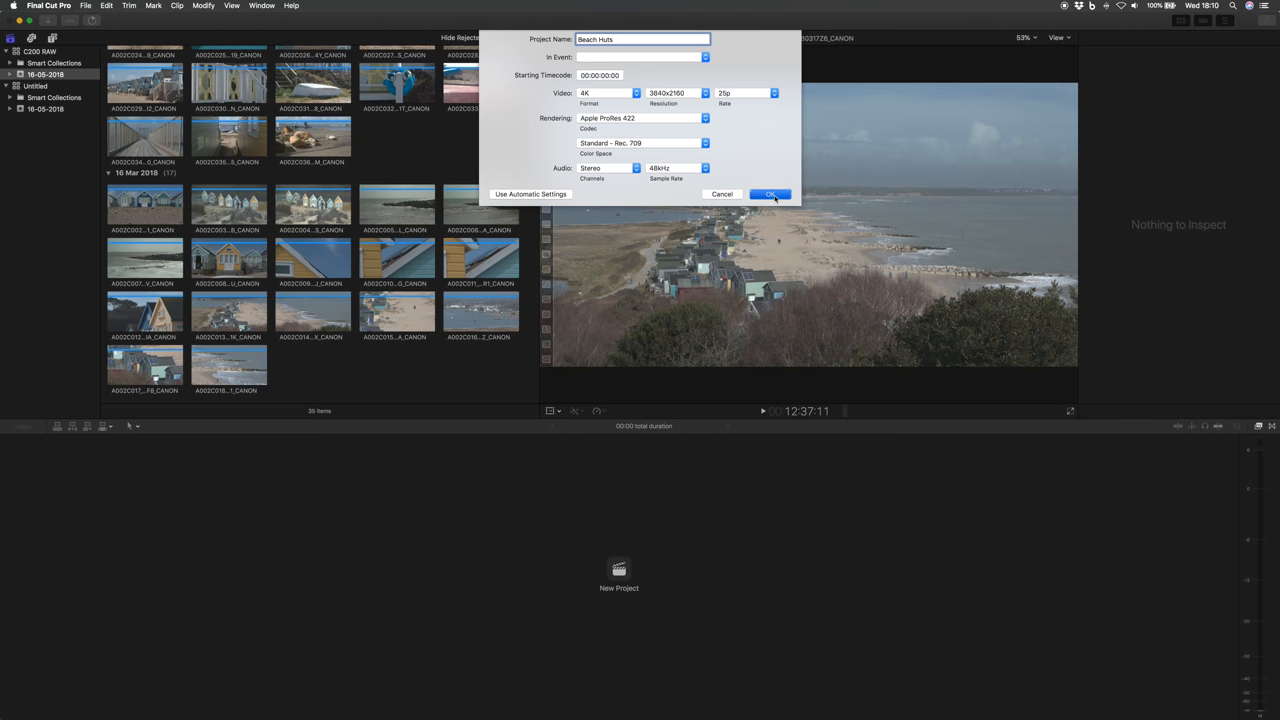
# Confirm the Beach Huts project and preview the pebbles-on-wood clip in the Browser
pyautogui.click(770, 192)
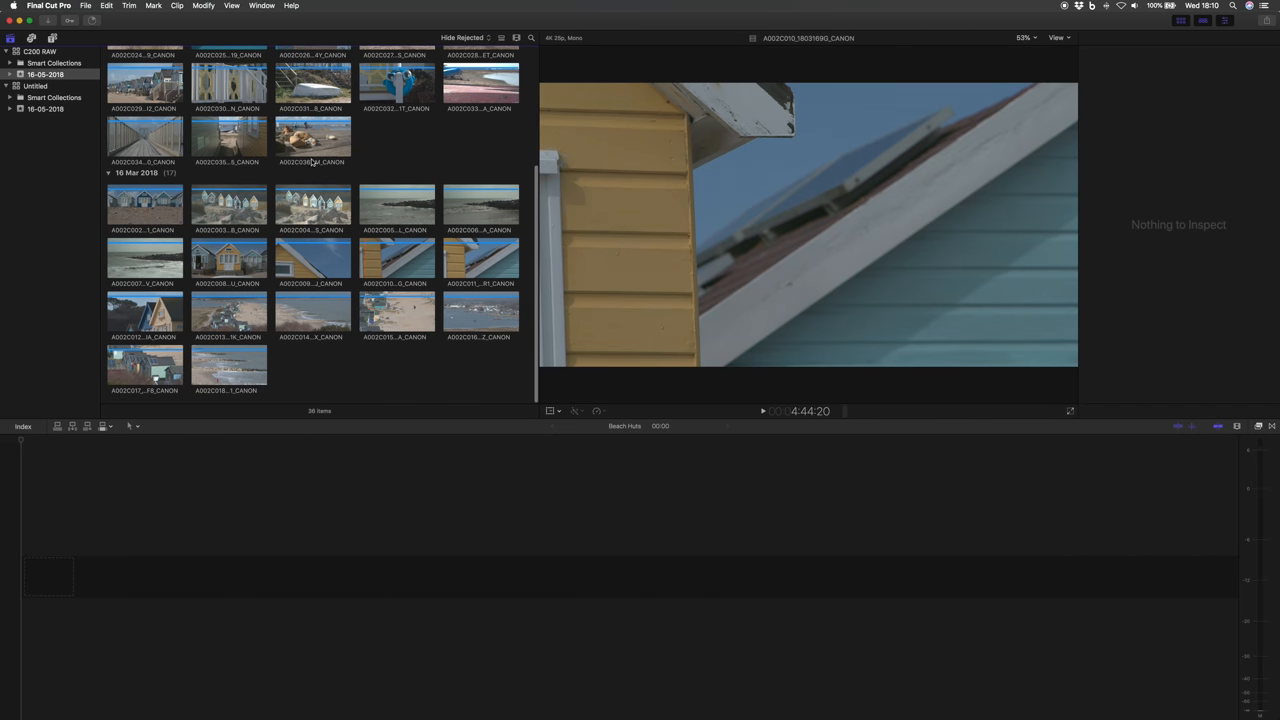
pyautogui.click(312, 136)
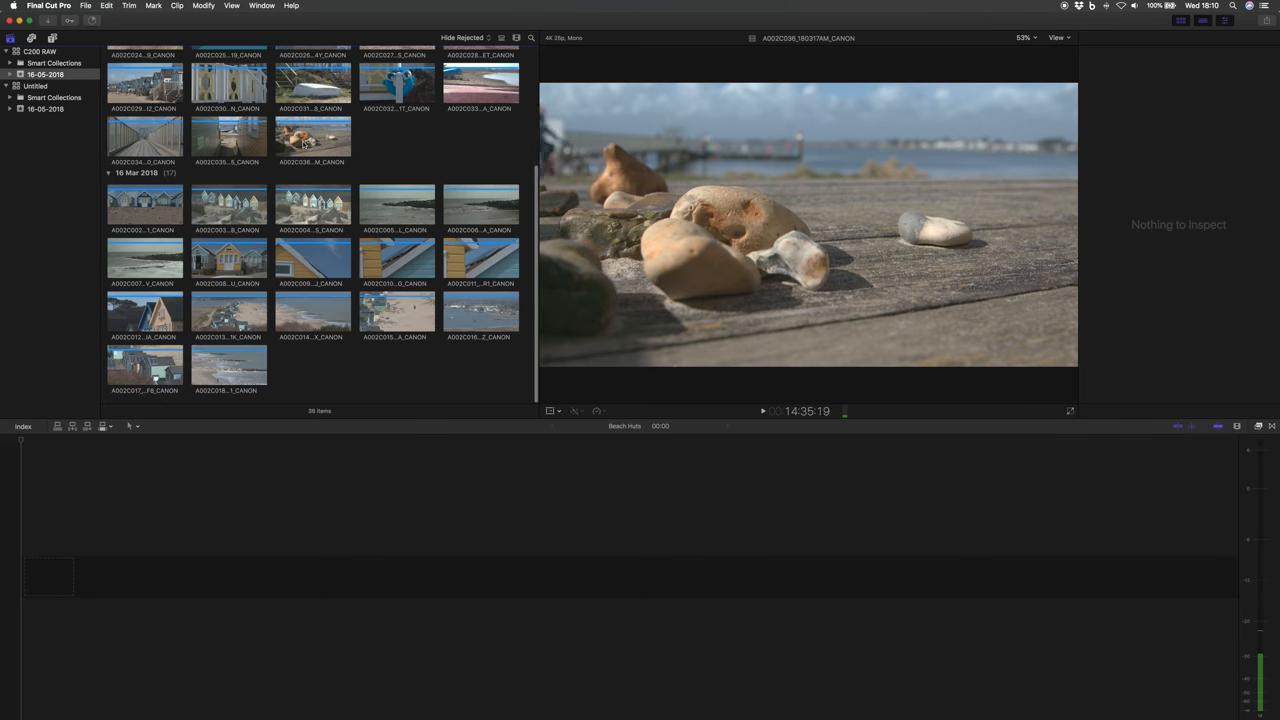
pyautogui.click(312, 136)
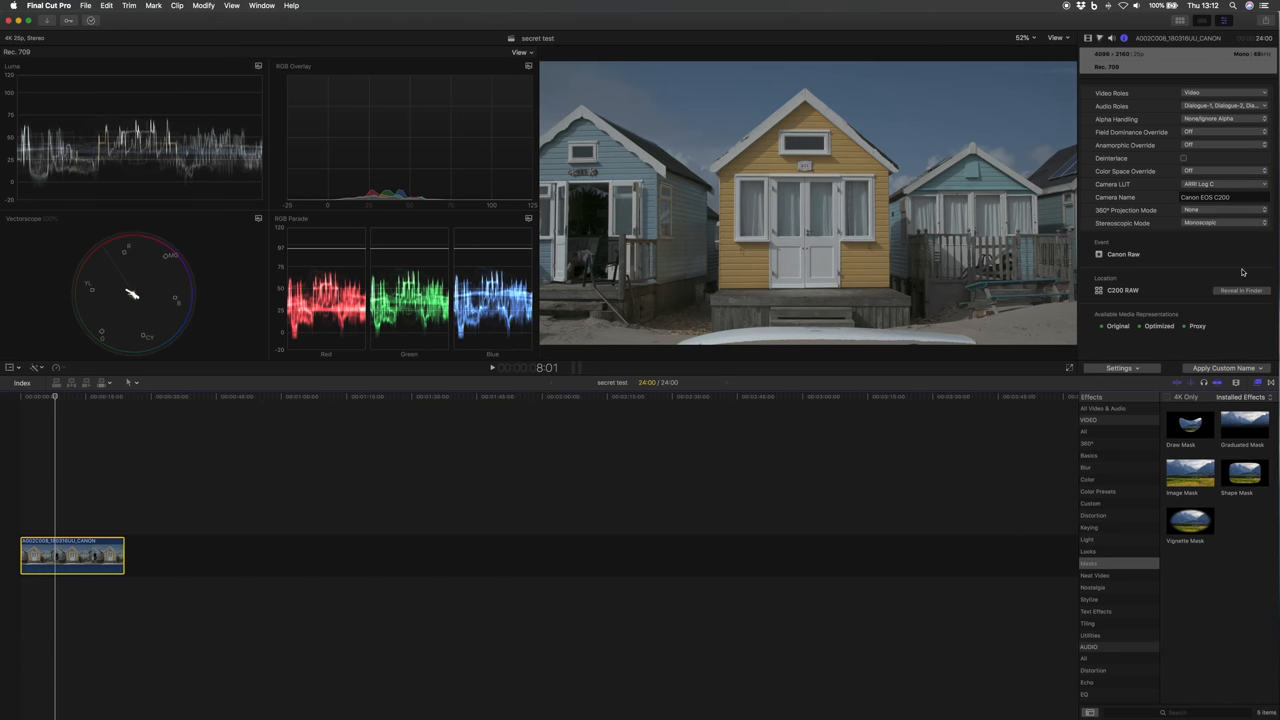
# Change the clip's Camera LUT from Canon Log 2/Cinema Gamut to ARRI Log C
pyautogui.click(1224, 184)
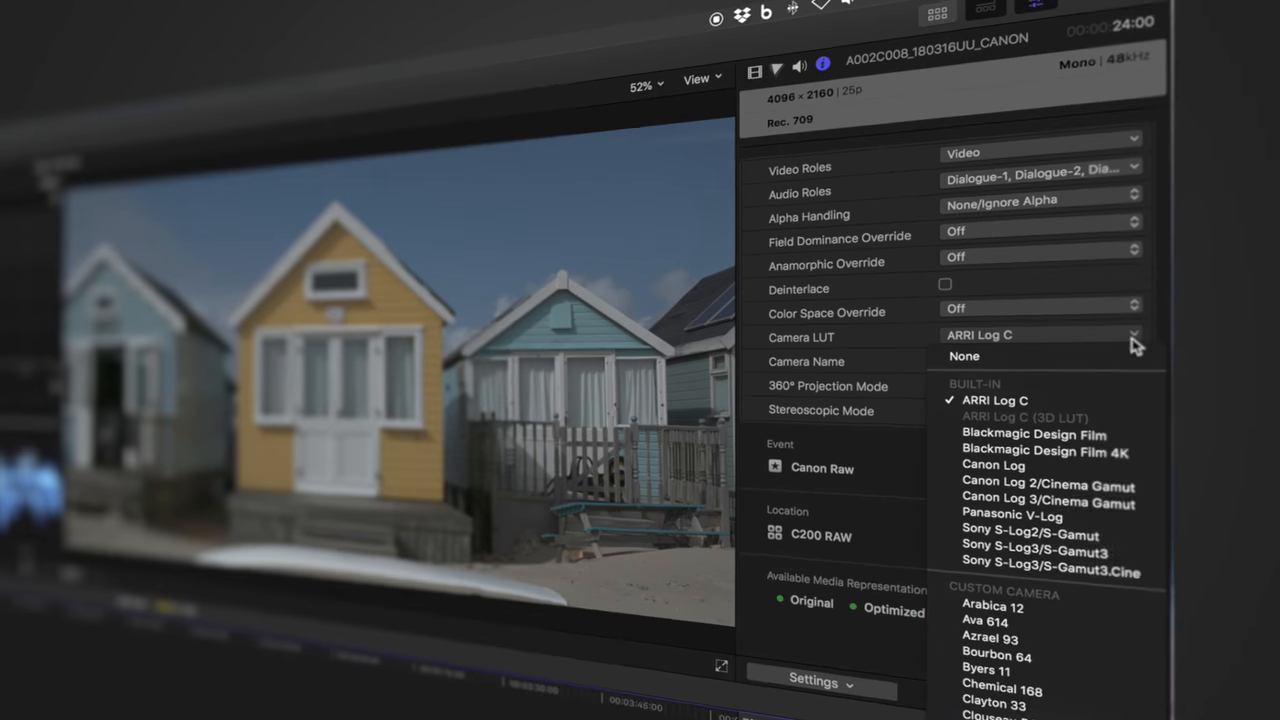
pyautogui.click(1048, 486)
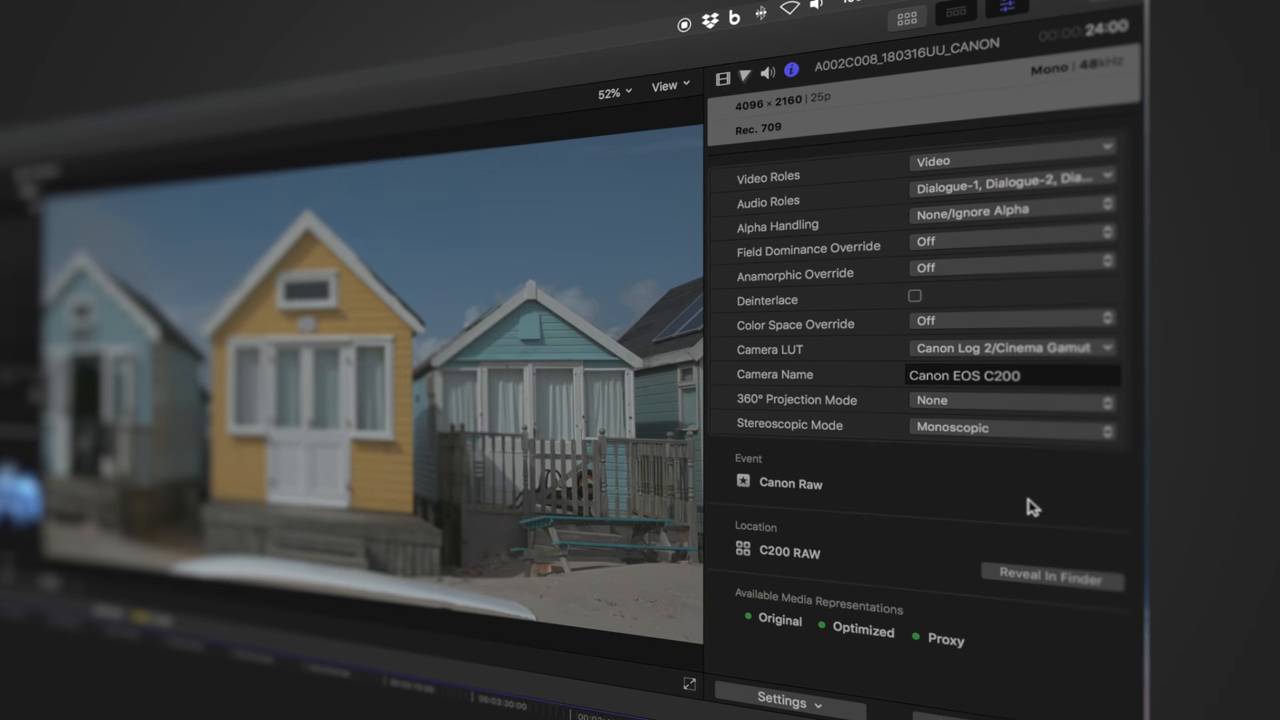
pyautogui.moveTo(1032, 428)
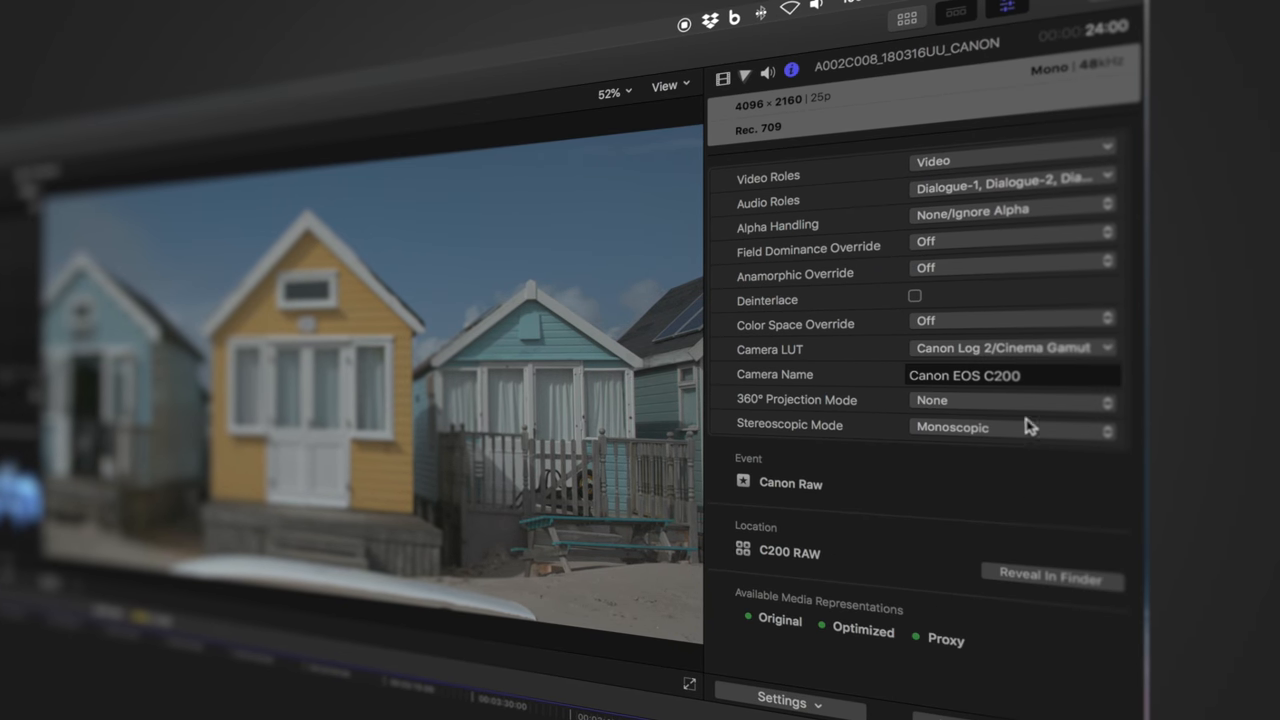
pyautogui.click(1010, 348)
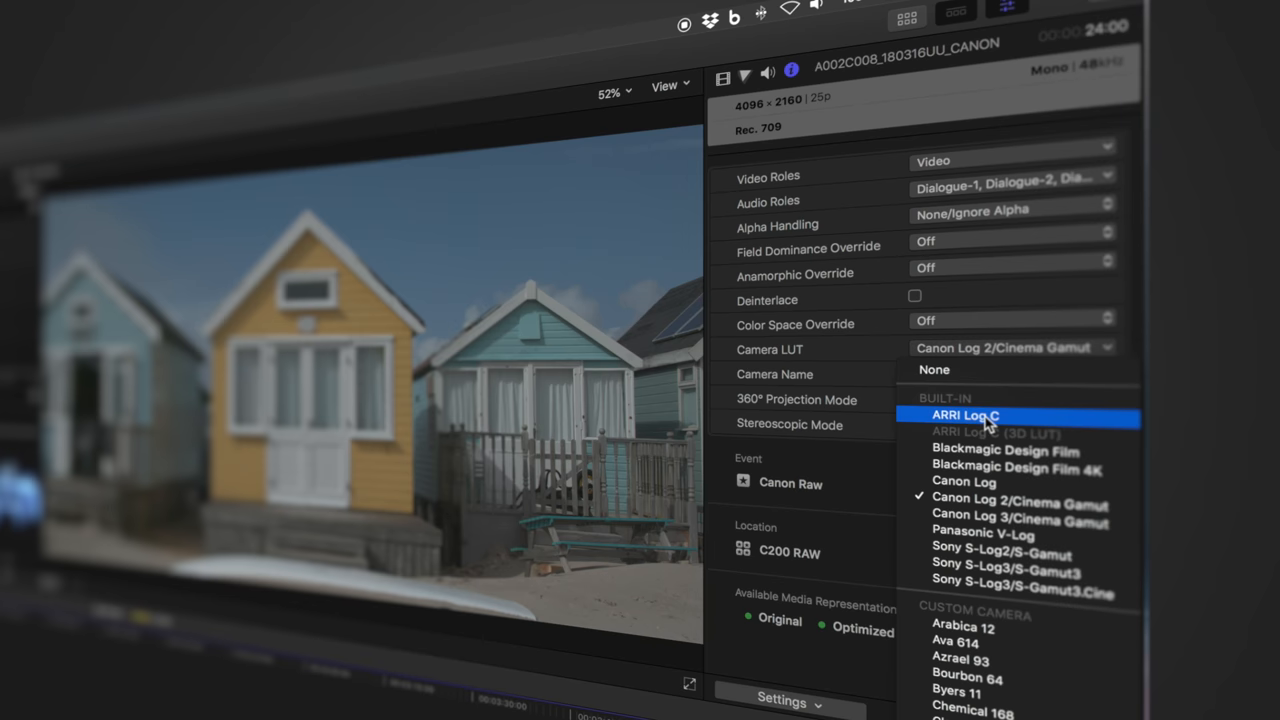
pyautogui.click(964, 414)
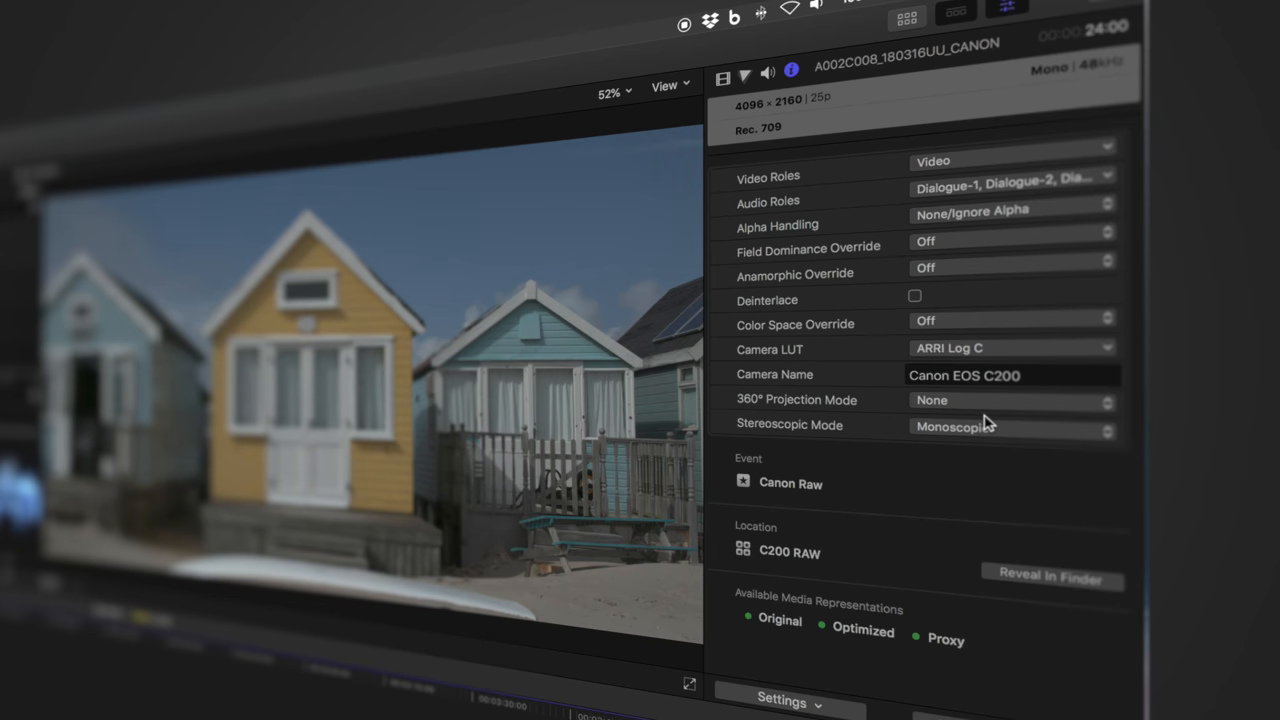